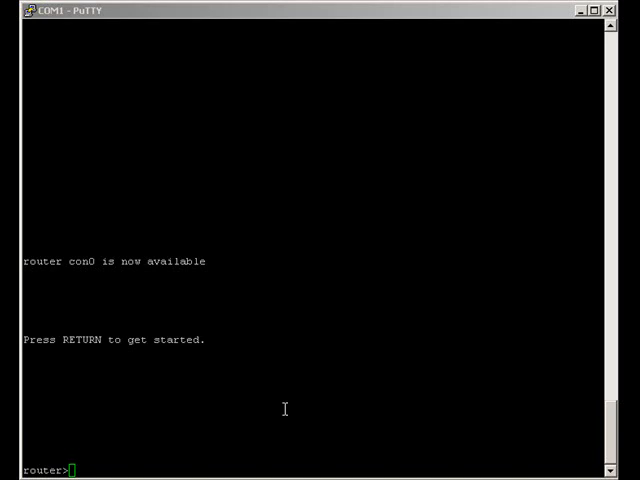
Step: Type en at the router> prompt to request privileged mode
type("end")
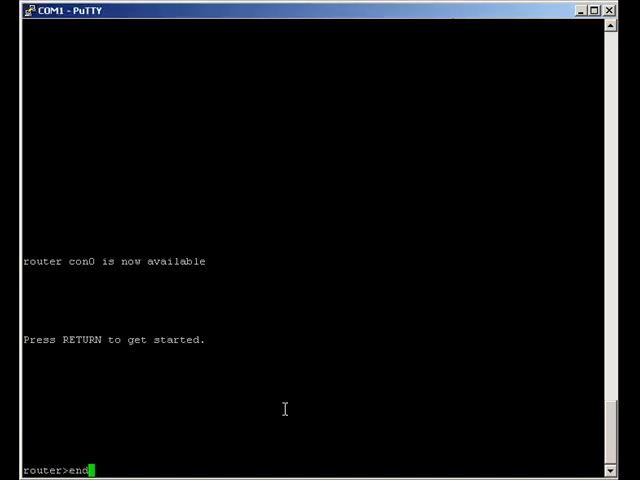
Step: Enter conf t and set the access server's hostname to AS_R4
type("conf t")
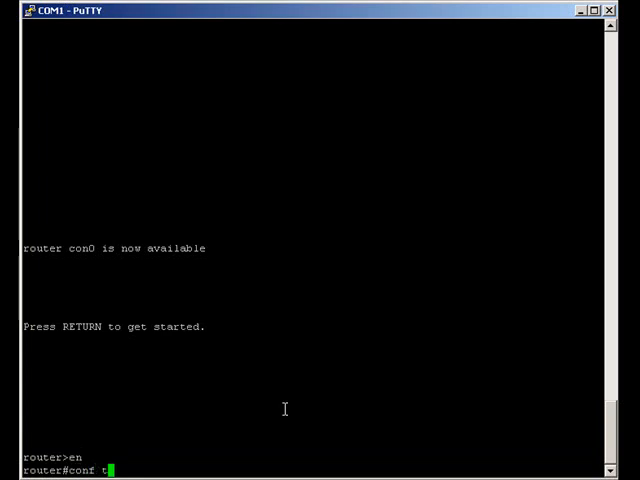
type("hos")
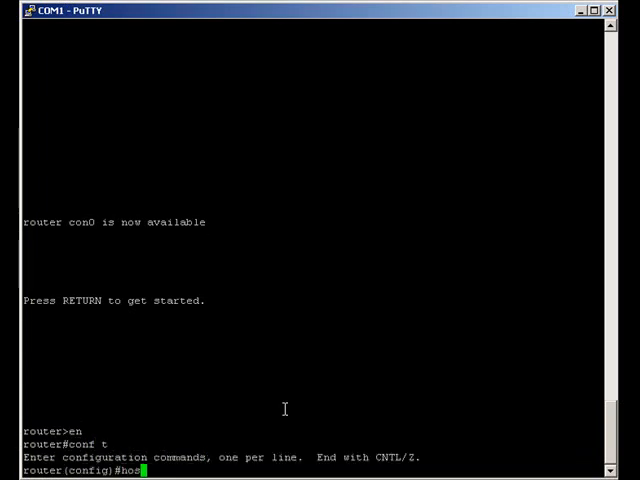
type("tname")
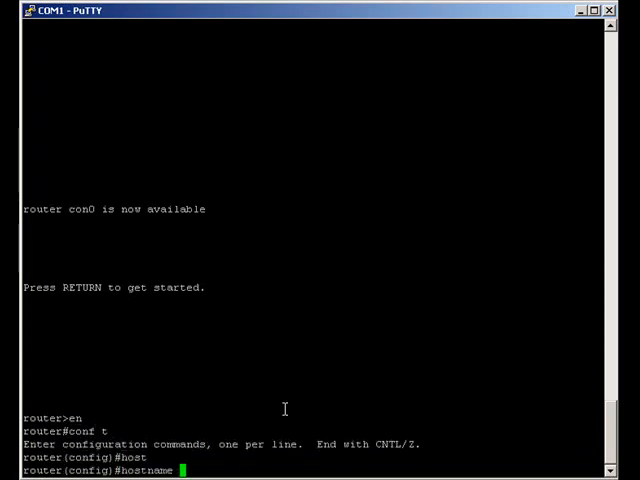
type("AS_R4")
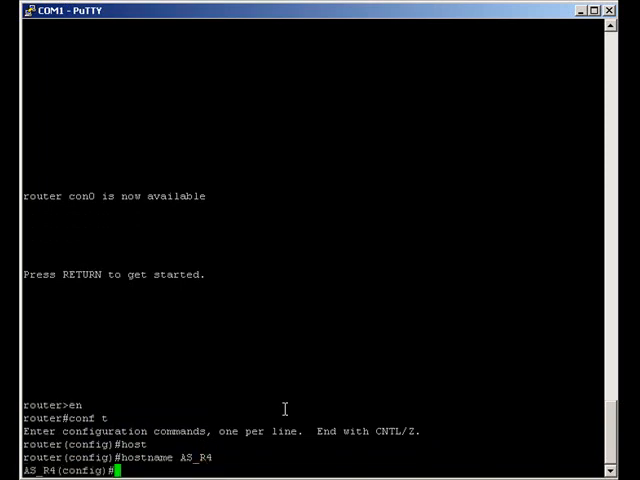
Step: Add the ip host entry for router1 at 2.2.2.2 port 2001
type("ip")
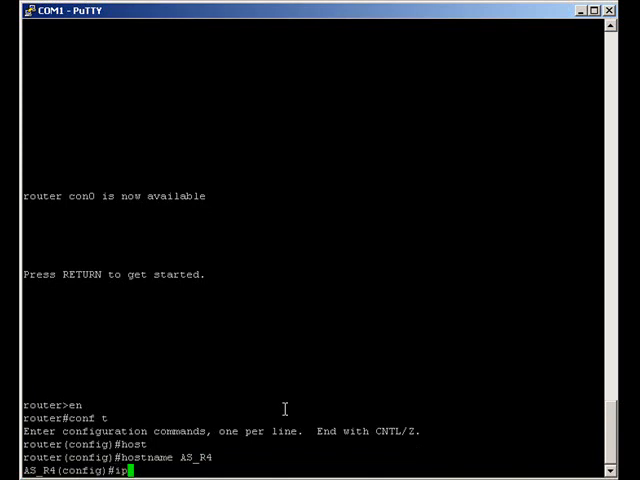
type("host")
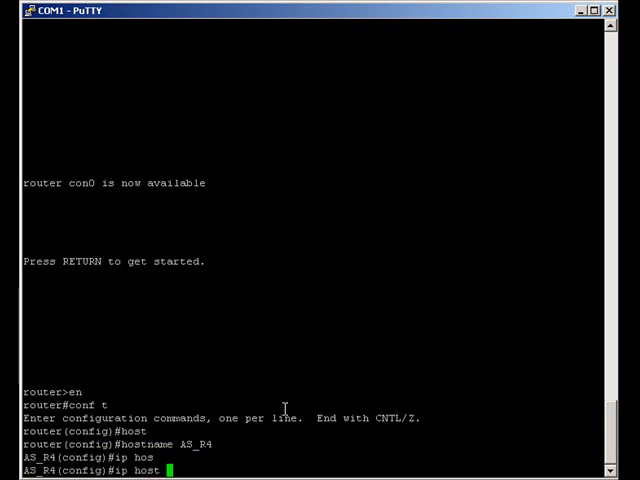
type("router")
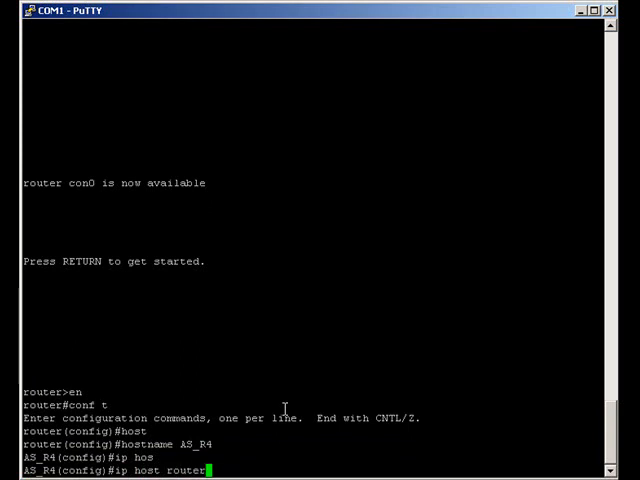
type("1 2001")
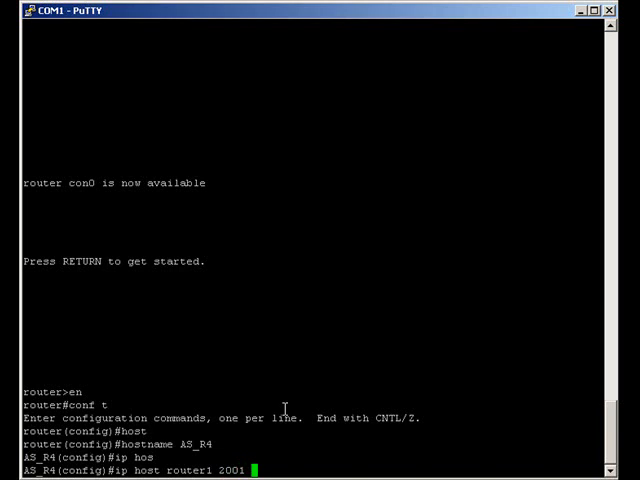
type("2.2.2.2")
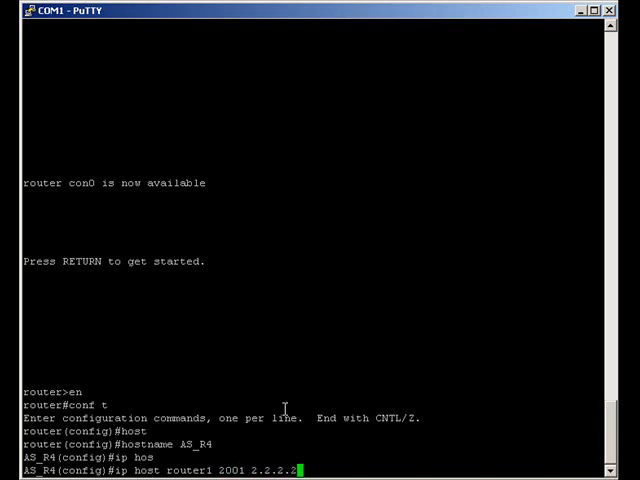
key("Return")
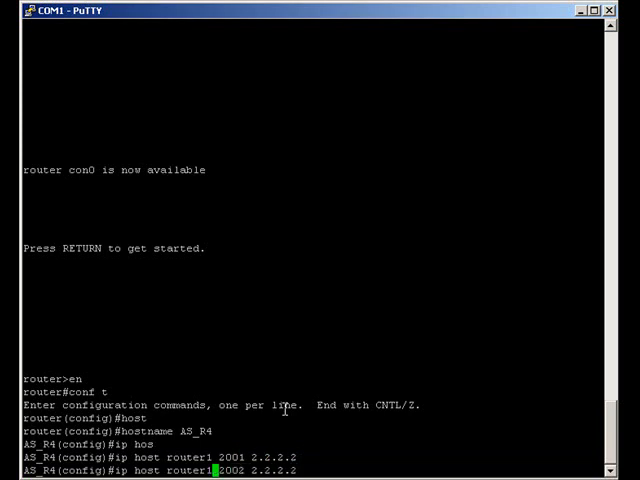
Step: Add host entries router2–4 (2002–2004), switch (2005) and apc (2006) using up-arrow recall
type("router2")
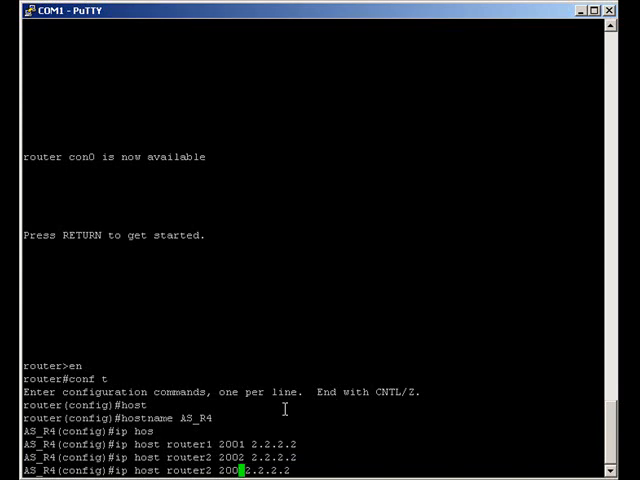
type("3")
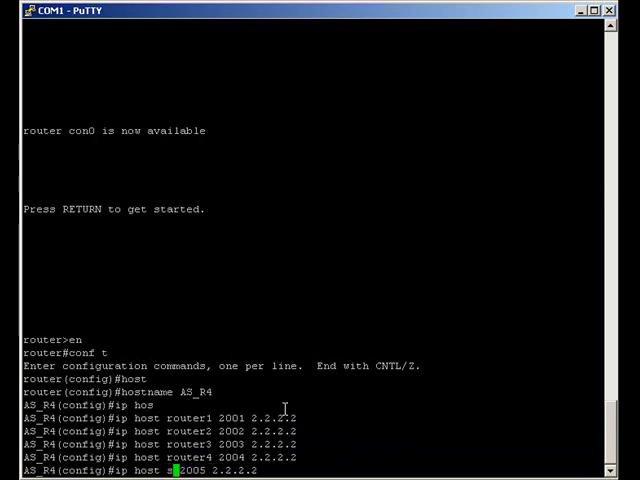
type("switch")
type("ip host apc 2006 2.2.2.2")
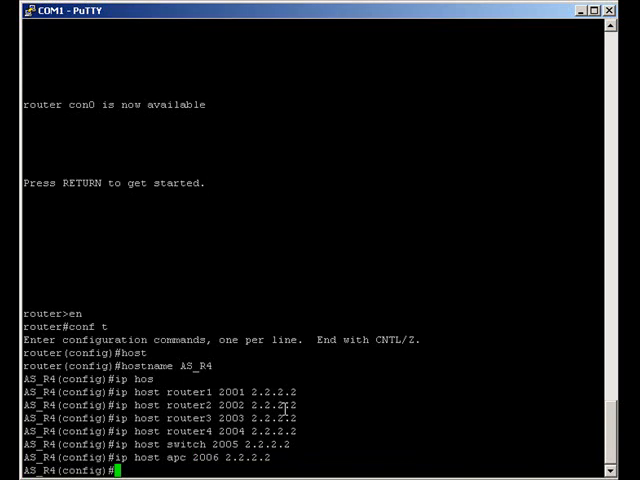
type("int")
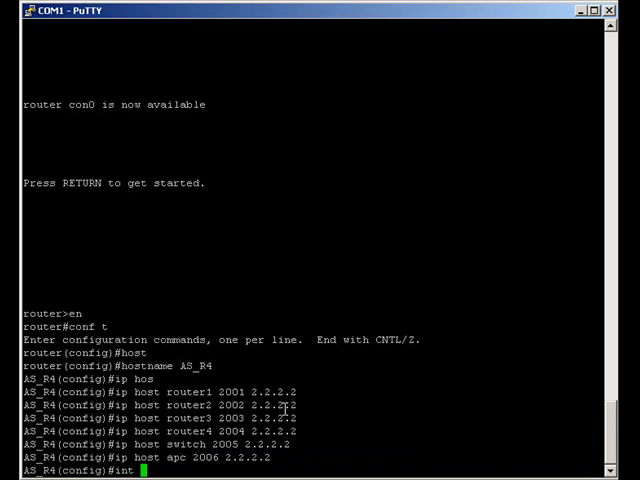
Step: Configure interface loopback 2 with ip address 2.2.2.2 255.255.255.255
type("loop")
type("i")
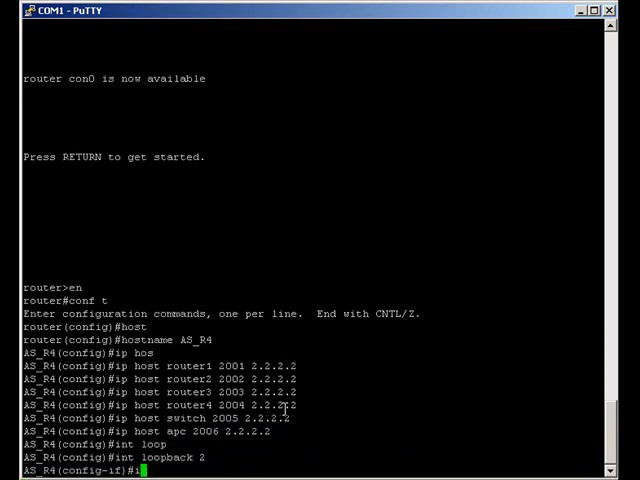
type("p 2.2.2.2 2")
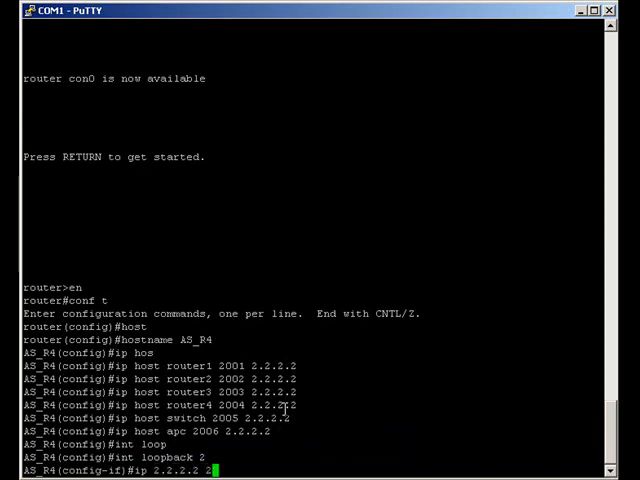
type("55.255.255")
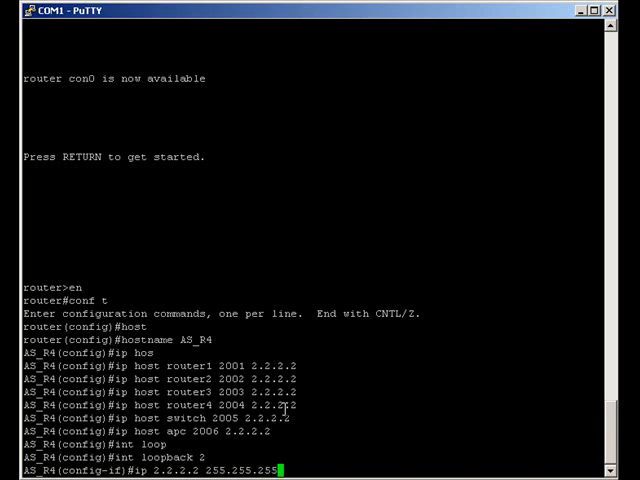
type(".255")
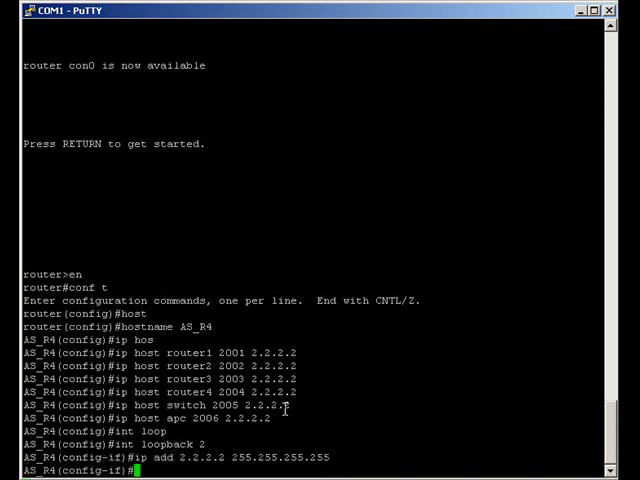
type("end")
type("sh run")
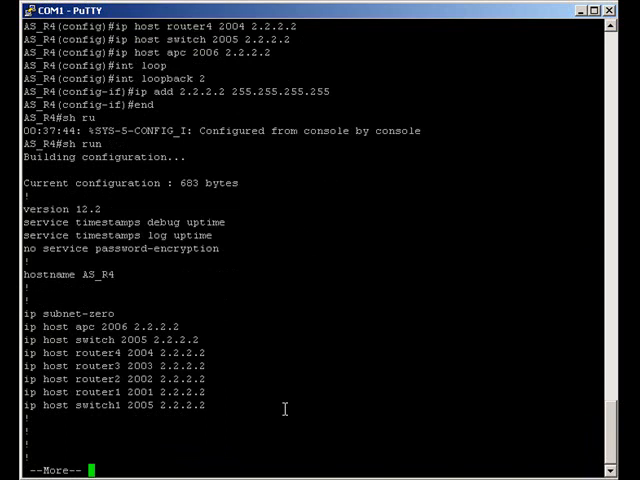
Step: Page through sh run output showing hostname AS_R4 and the host entries
key("space")
type("sh")
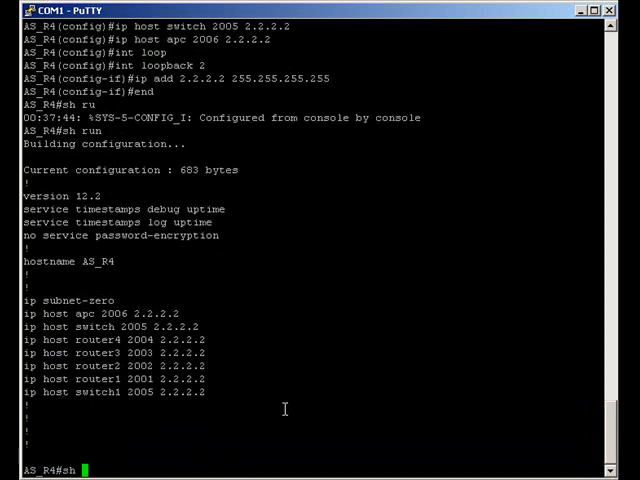
key("Return")
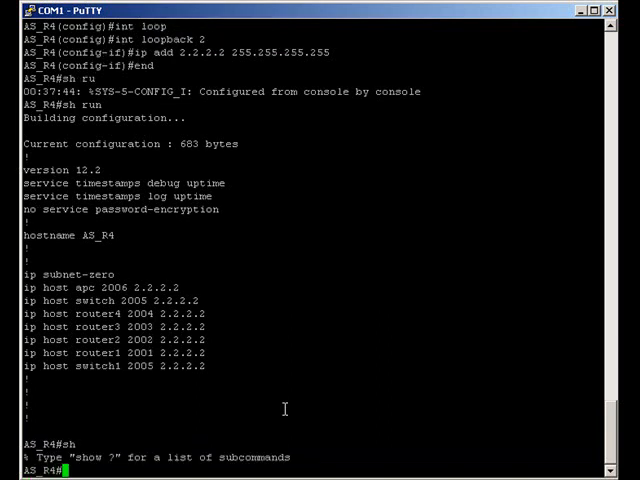
Step: Try connecting to router1, get refused, and start typing sh line
type("router1")
type("sh line")
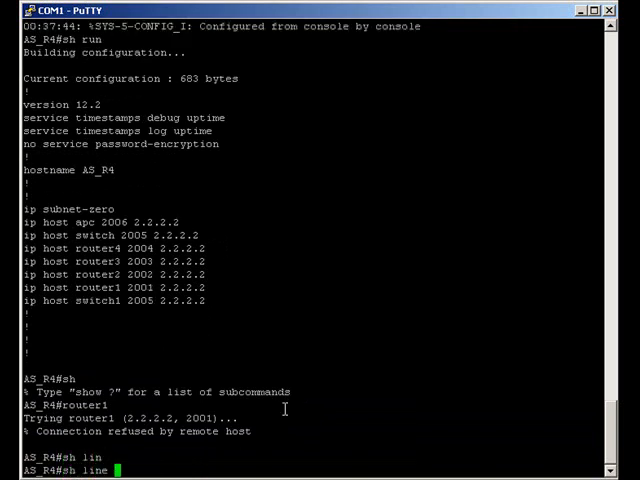
Step: View line status, clear line tty 1 with confirmation, and verify sh sessions shows none
key("Return")
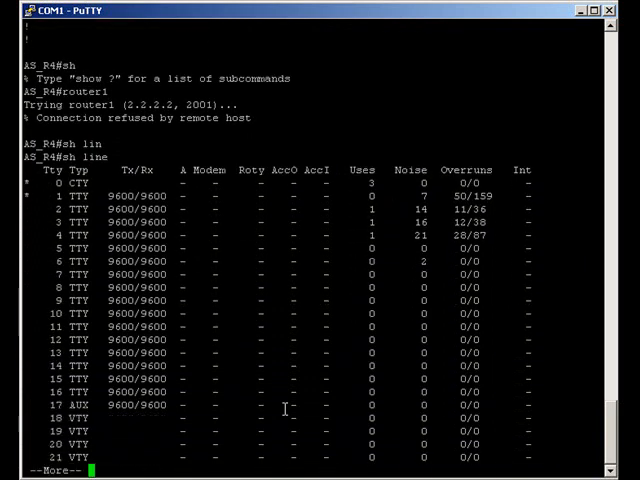
key("space")
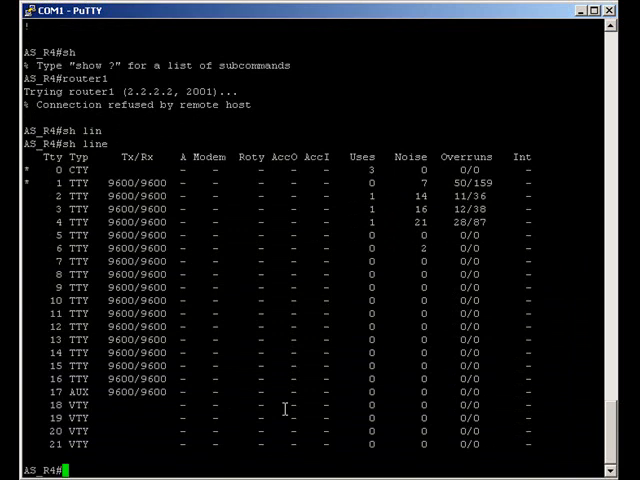
type("clear")
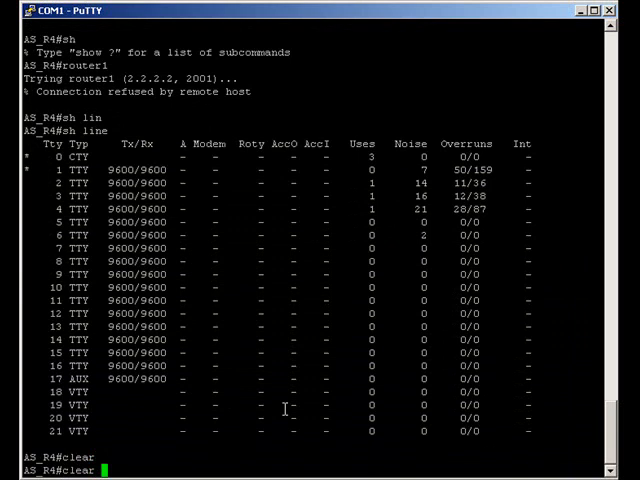
type("tt")
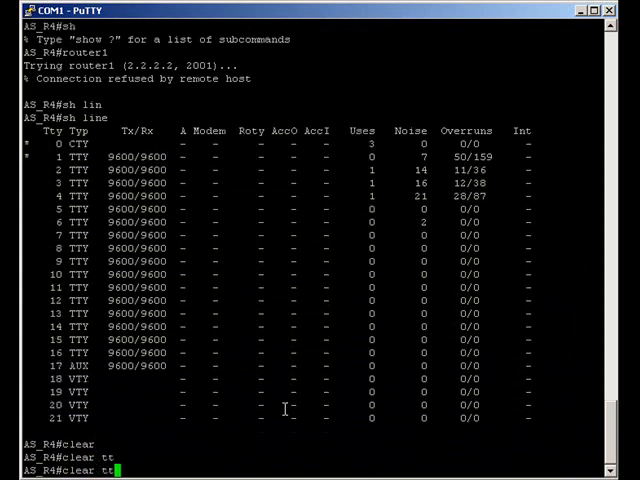
type("line tty 1")
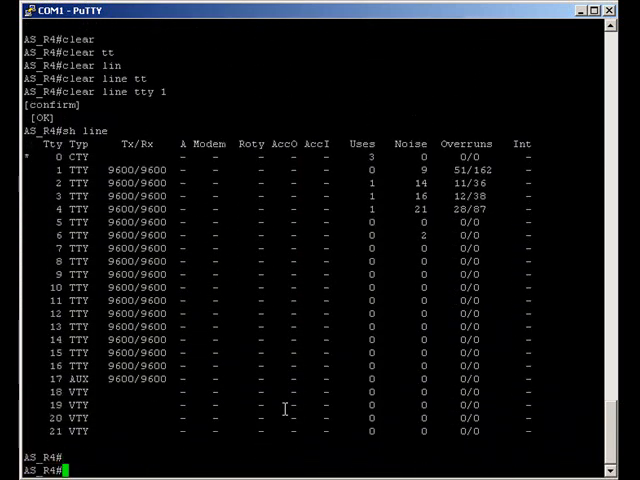
type("sh sess")
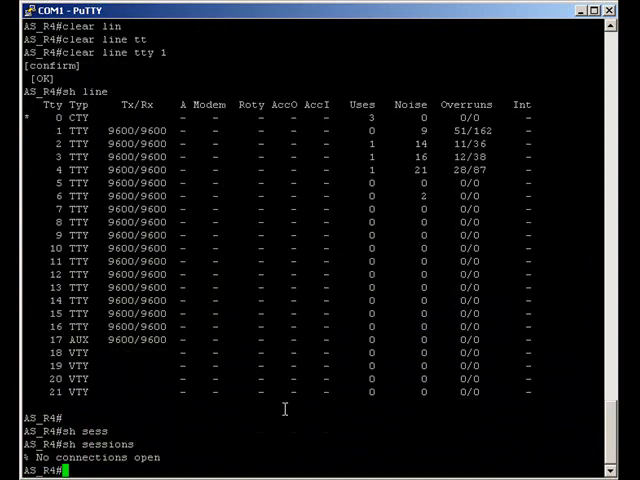
Step: Set transport input telnet on lines 1–16, end, then connect to router1
type("conf t")
type("line ")
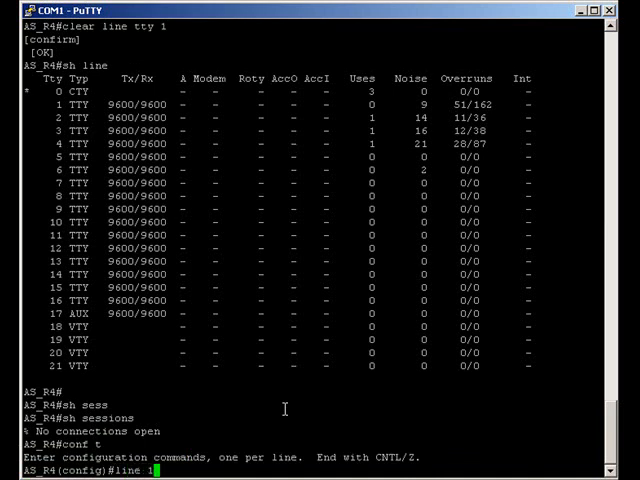
type("16")
type("transport input ")
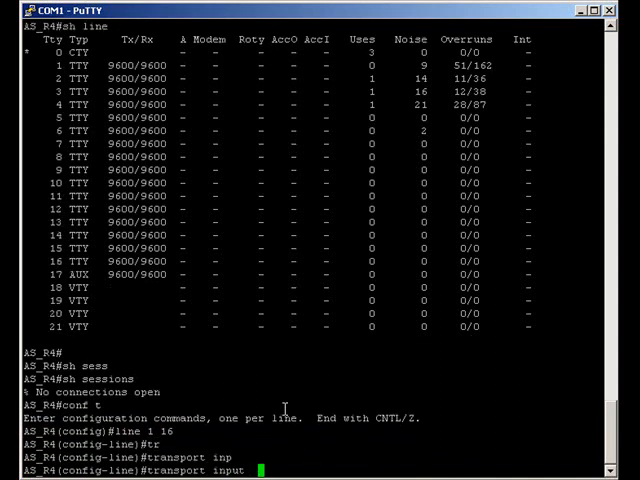
type("telnet")
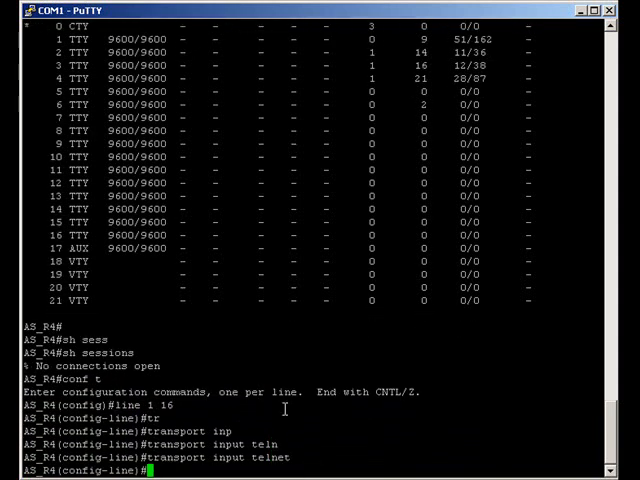
type("end")
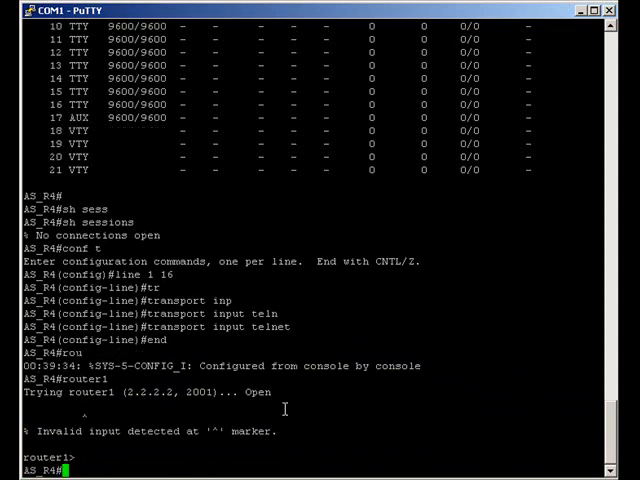
Step: Retry router2 after a typo, get refused, then display the show line table
type("rouer")
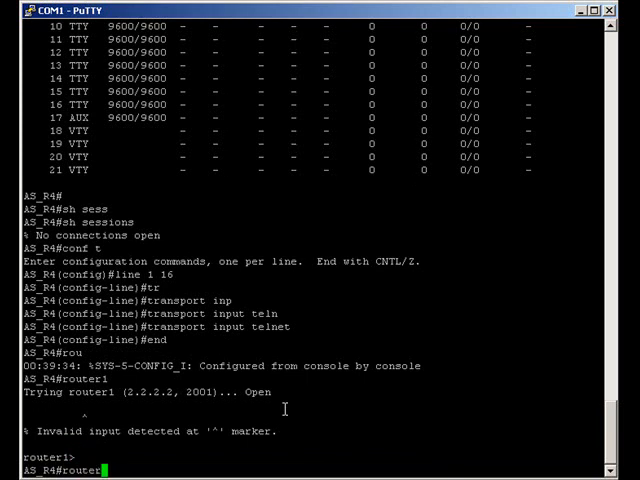
type("router2")
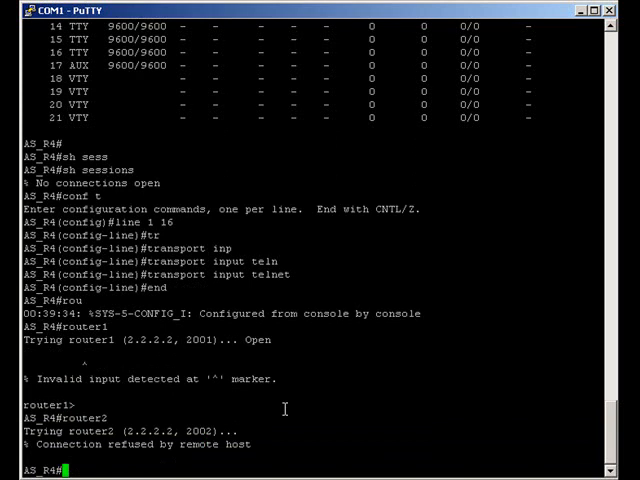
type("sh")
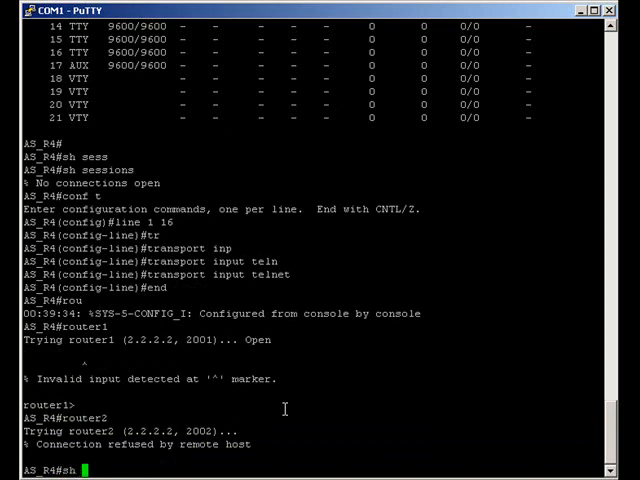
type("1")
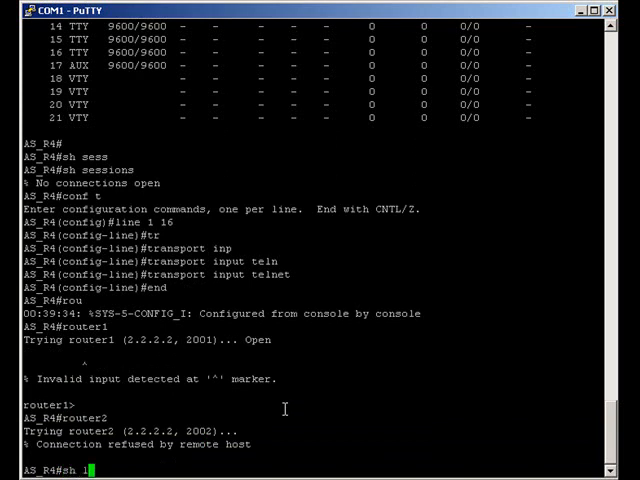
type("ine")
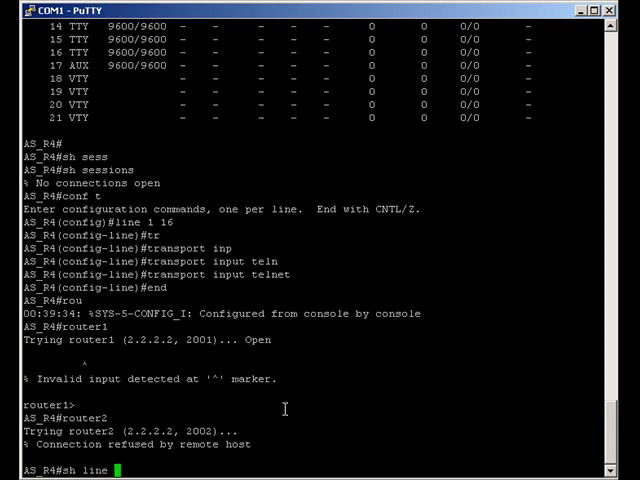
key("Return")
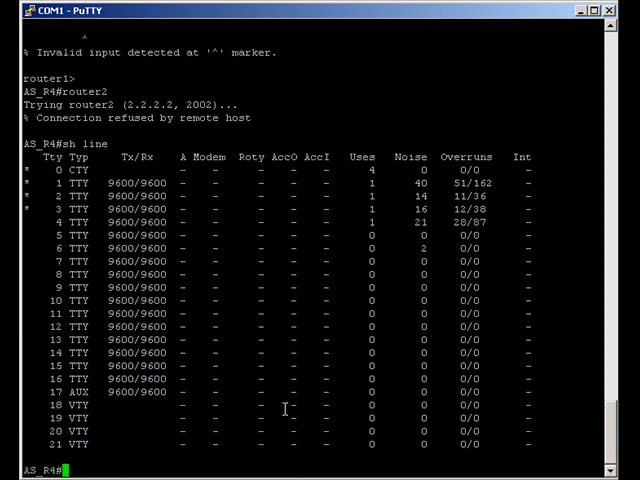
Step: Clear lines tty 2 and 3 with confirmation, then connect to router2
type("clear line tty 2")
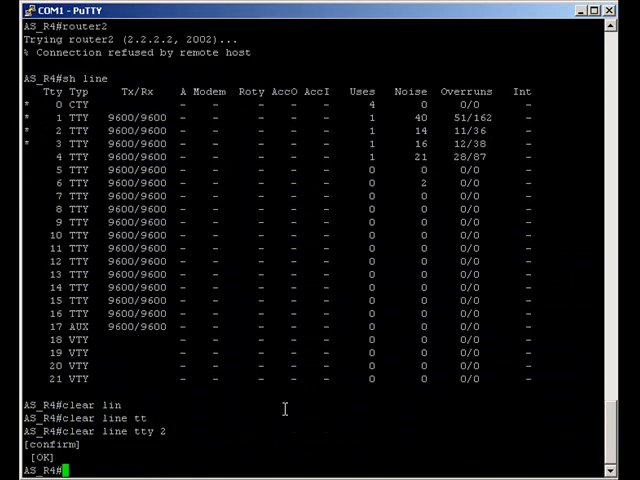
type("clear line tty 2")
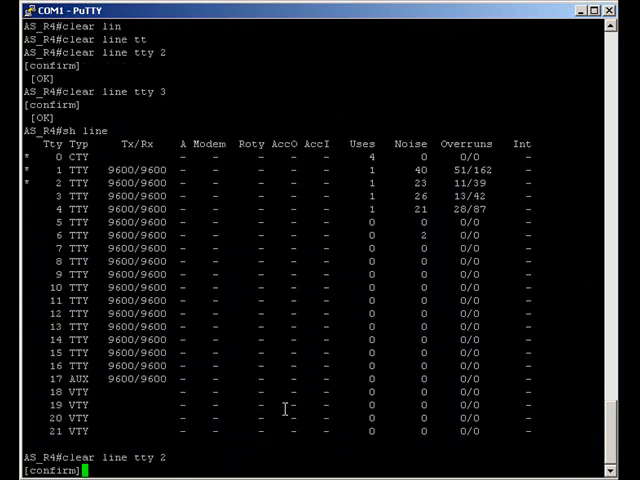
key("Return")
type("sh line")
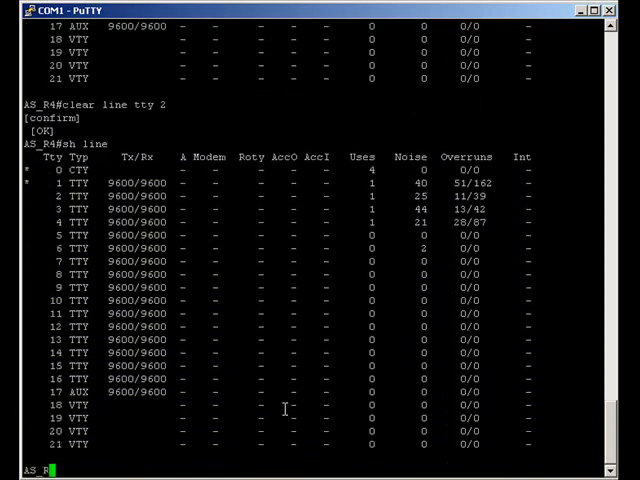
type("rouer")
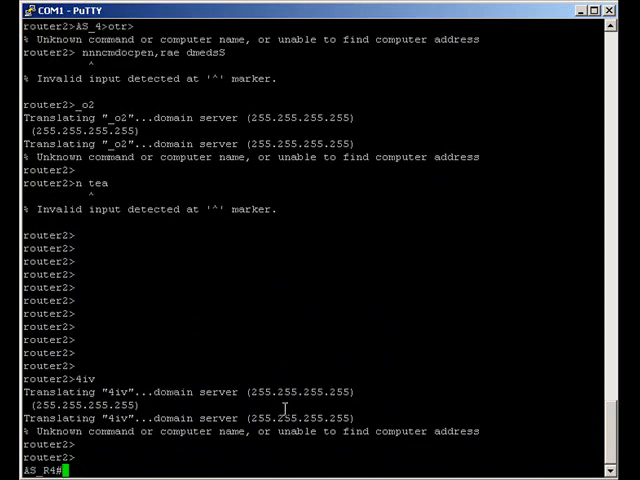
Step: Open sessions from AS_R4 to router3, router4 and apc by hostname
type("router3")
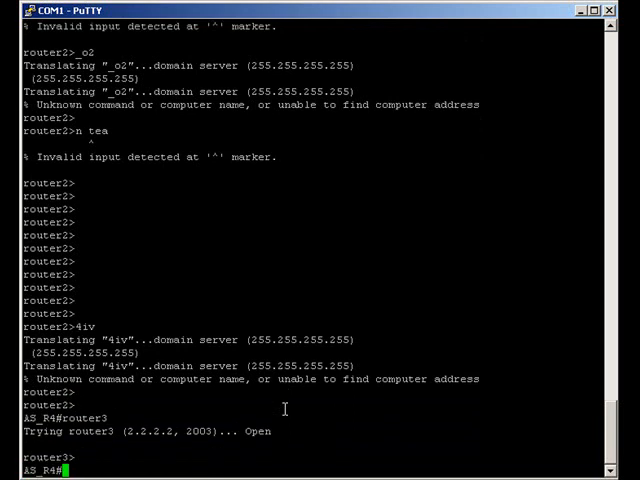
type("router4")
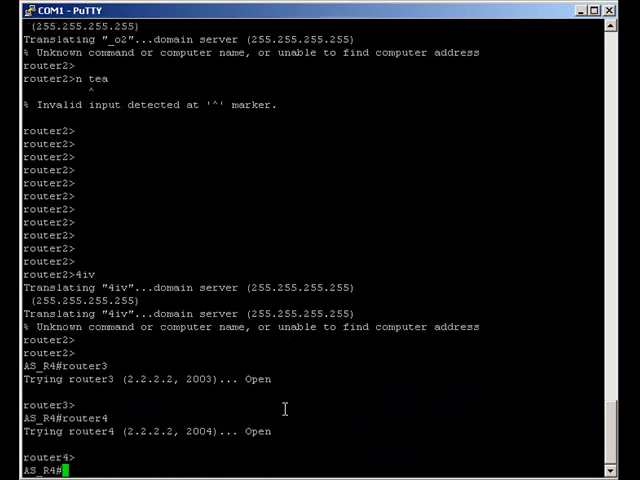
type("router4")
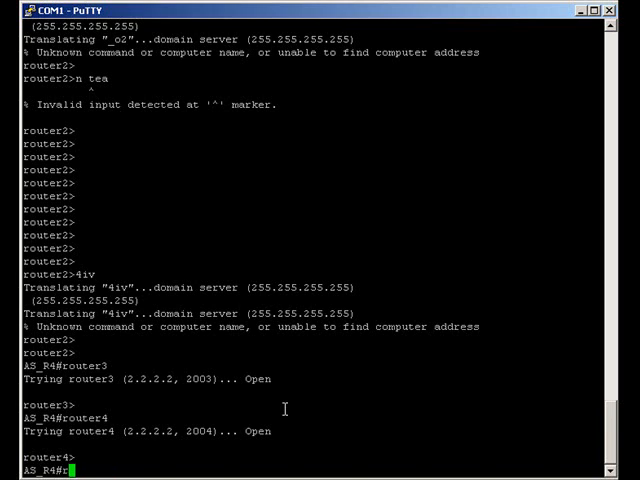
type("pc")
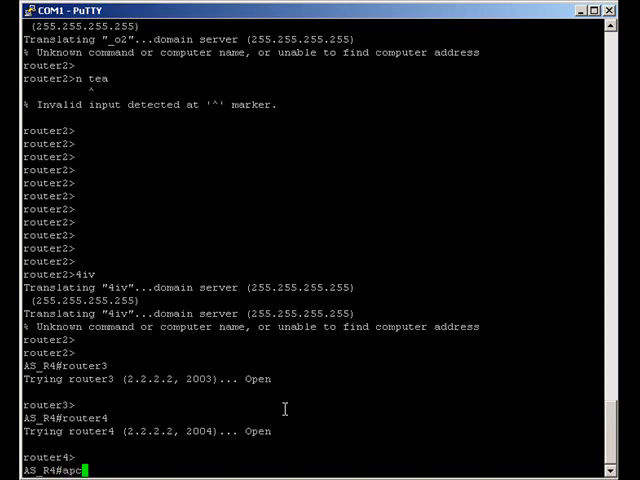
key("Return")
type("sh sessions")
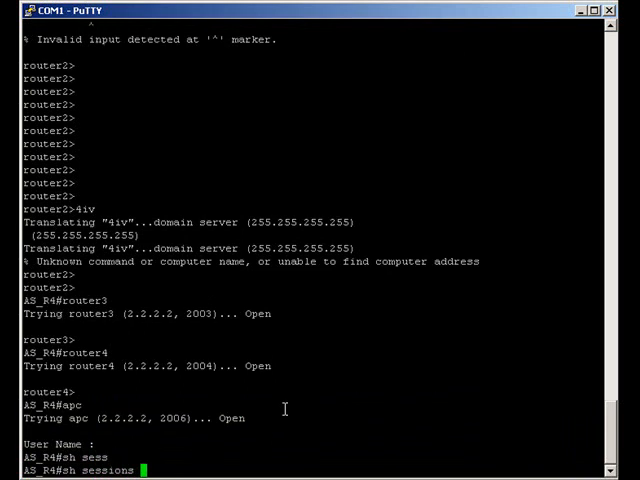
Step: List the five open sessions, resume connection 2 (router2), then list sessions again
key("Return")
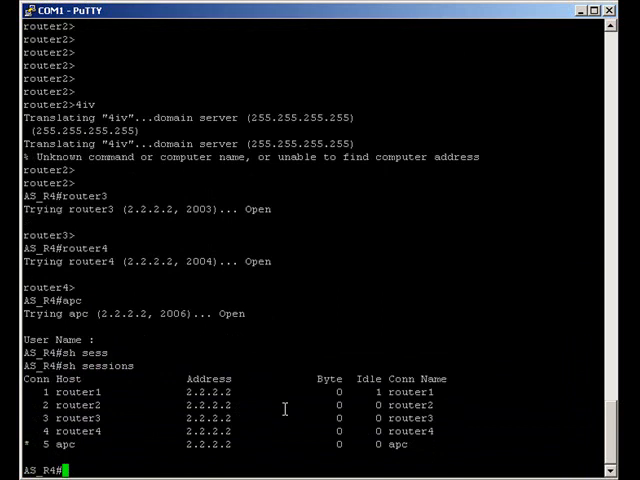
type("2")
type("sh sessions \\")
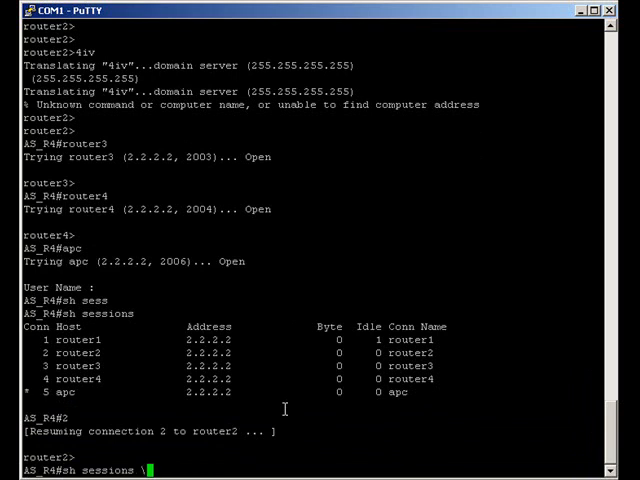
key("Return")
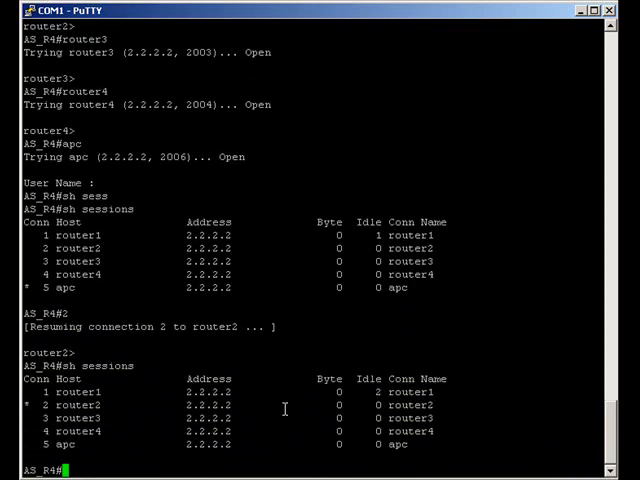